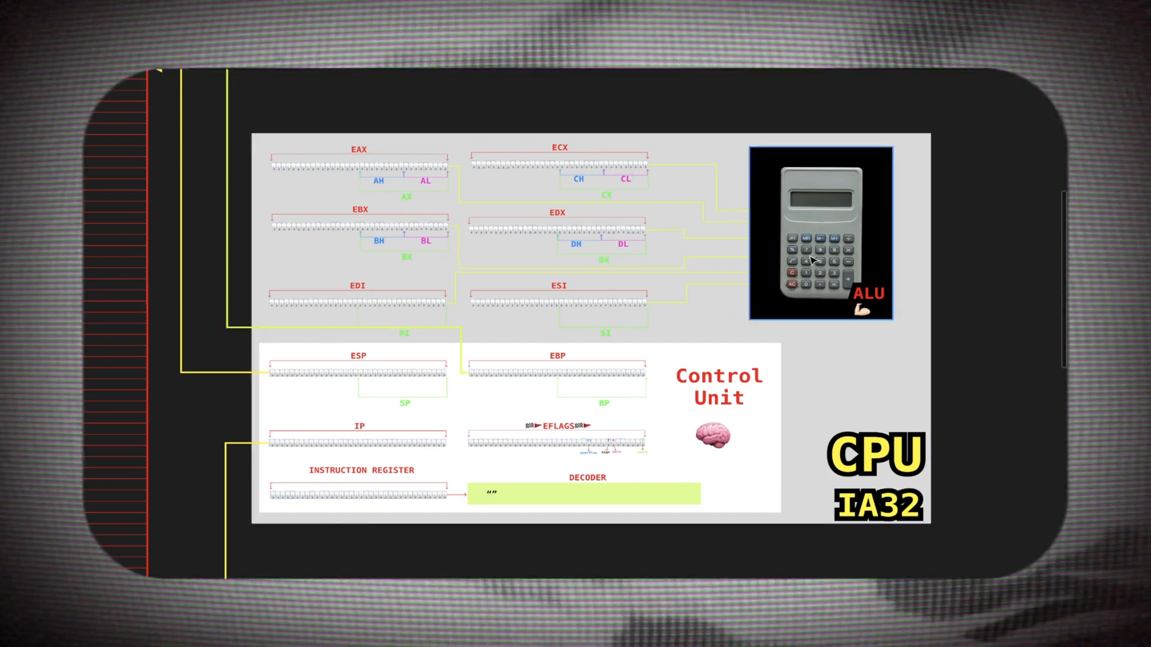
pyautogui.moveTo(817, 307)
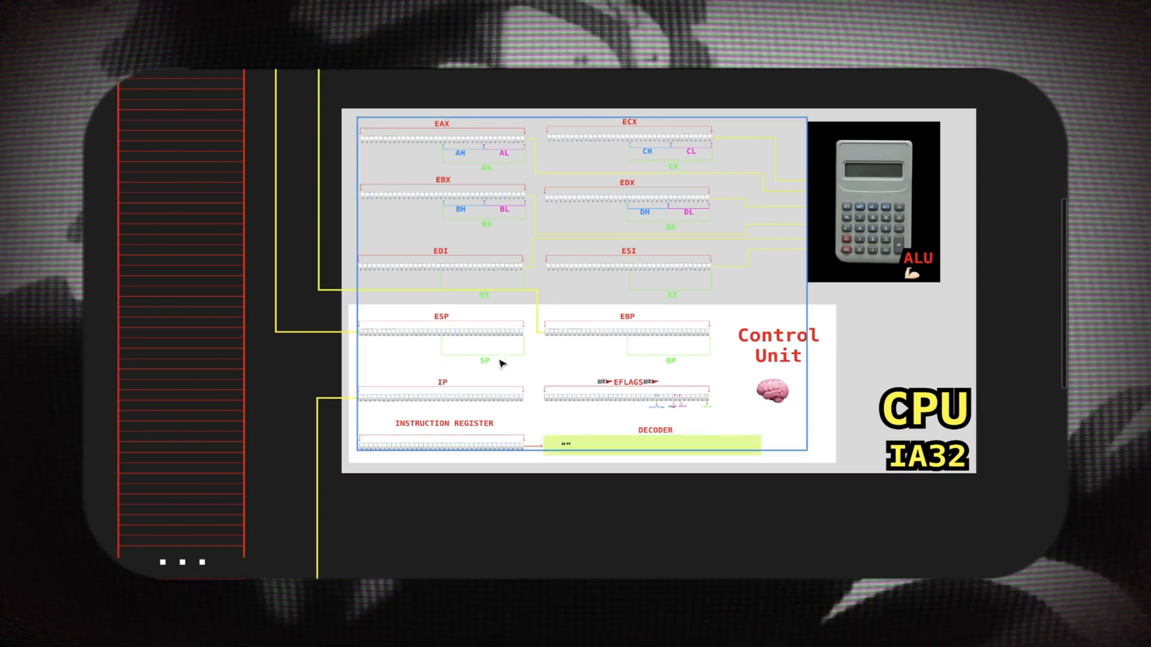
pyautogui.moveTo(686, 430)
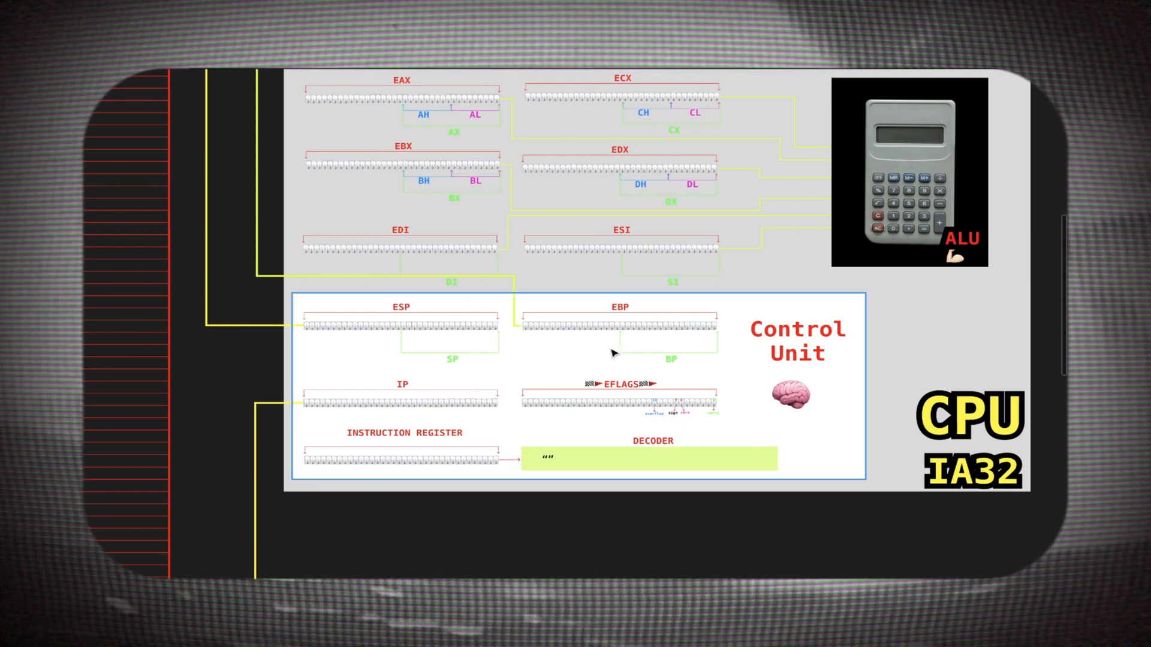
pyautogui.moveTo(573, 379)
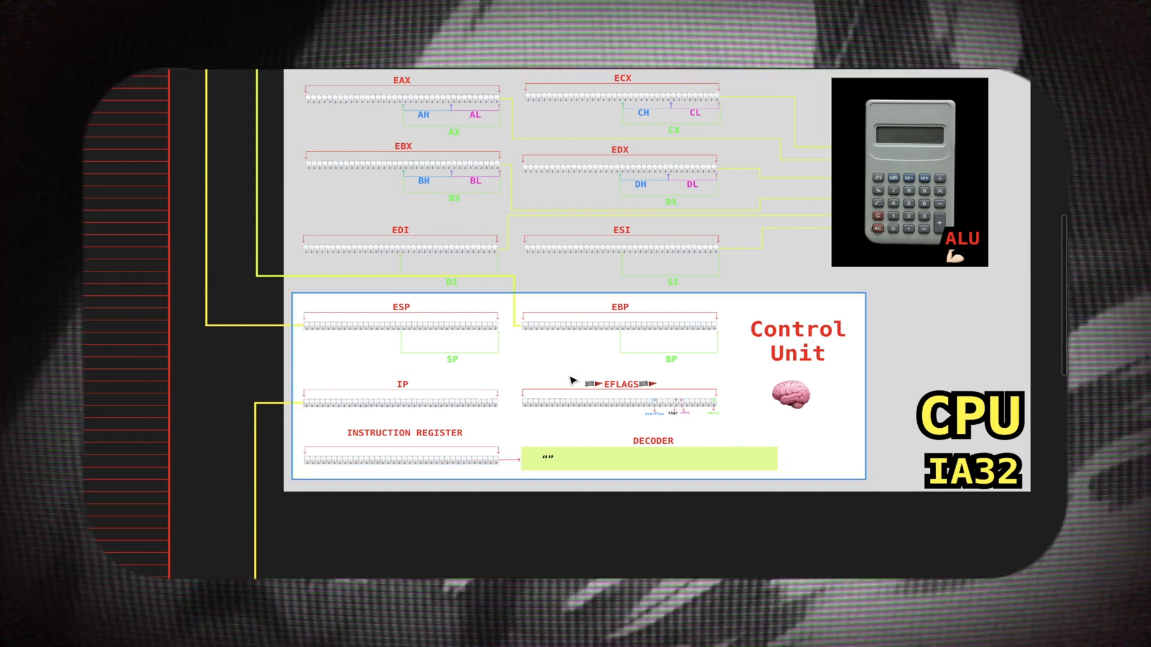